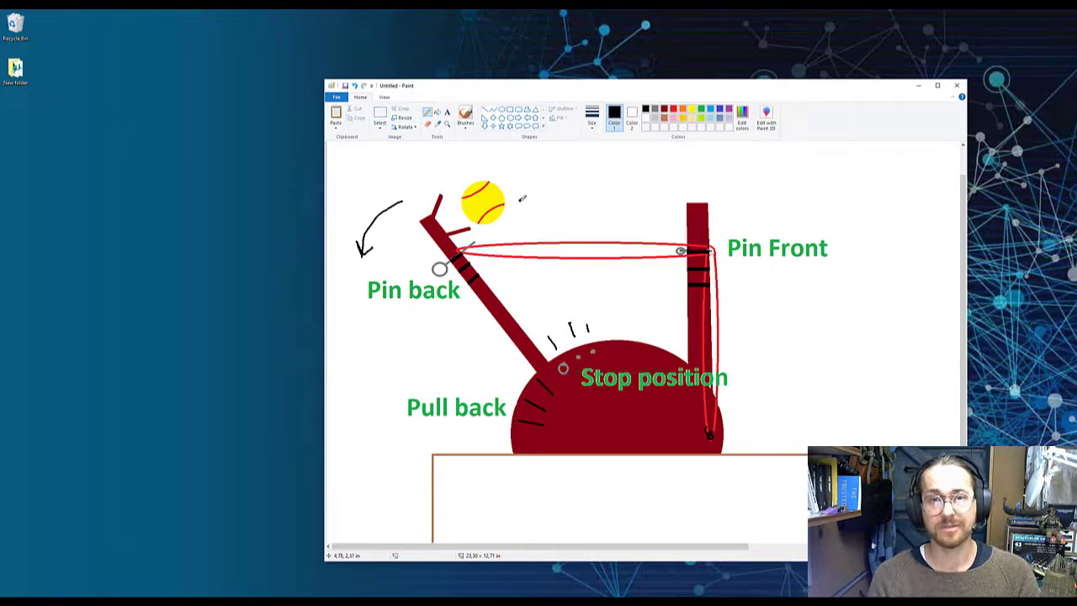
# Draw a flight arrow to the right of the tennis ball on the catapult sketch
pyautogui.moveTo(518, 202); pyautogui.dragTo(551, 187)
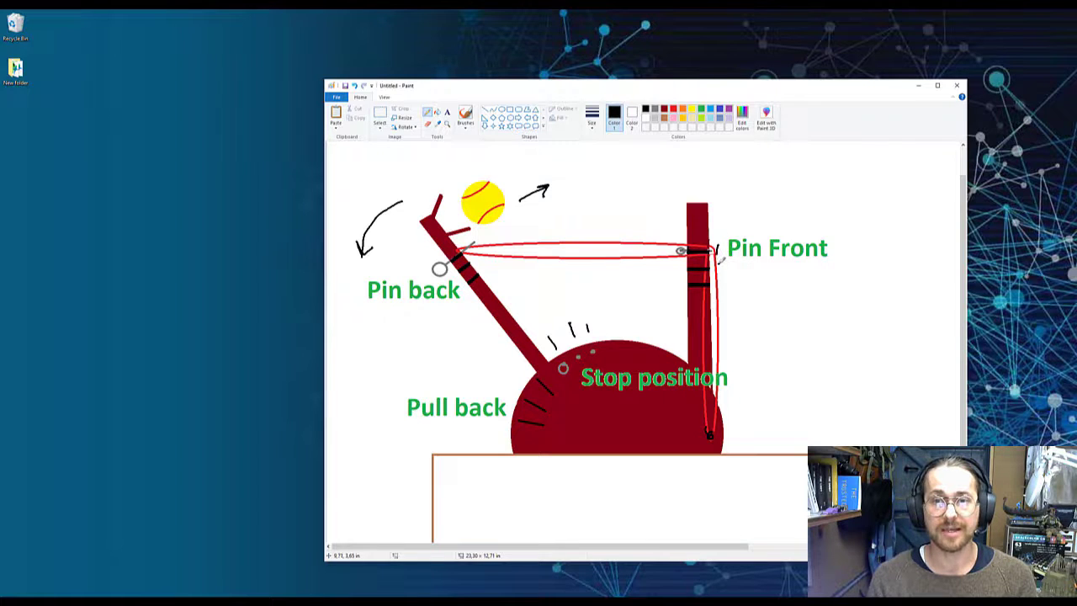
pyautogui.moveTo(720, 265); pyautogui.dragTo(724, 289)
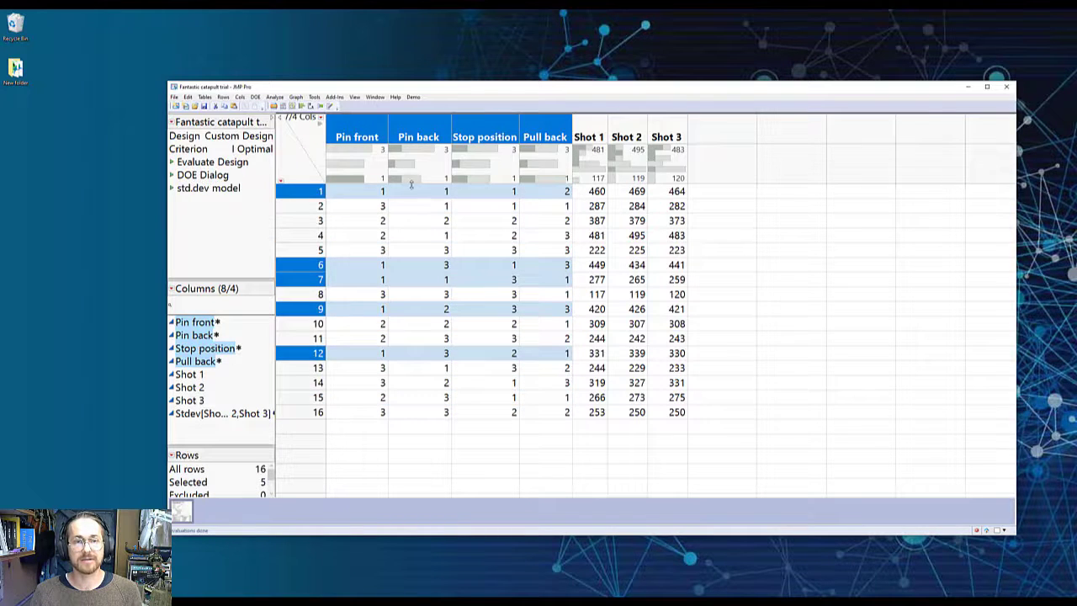
pyautogui.moveTo(461, 221)
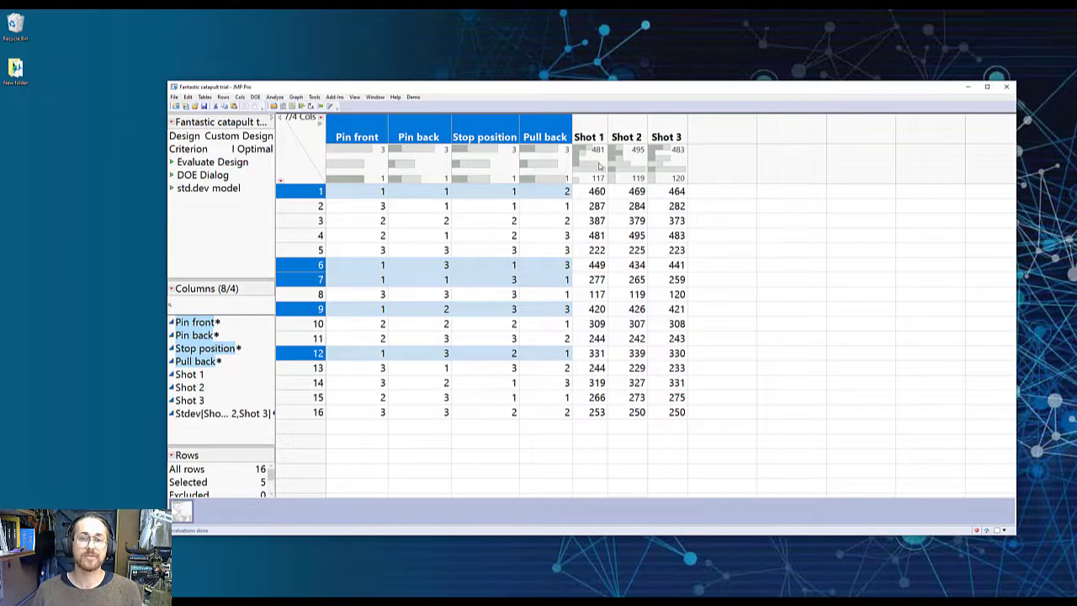
# Select the Shot 1, Shot 2 and Shot 3 columns together in the catapult table
pyautogui.click(626, 136)
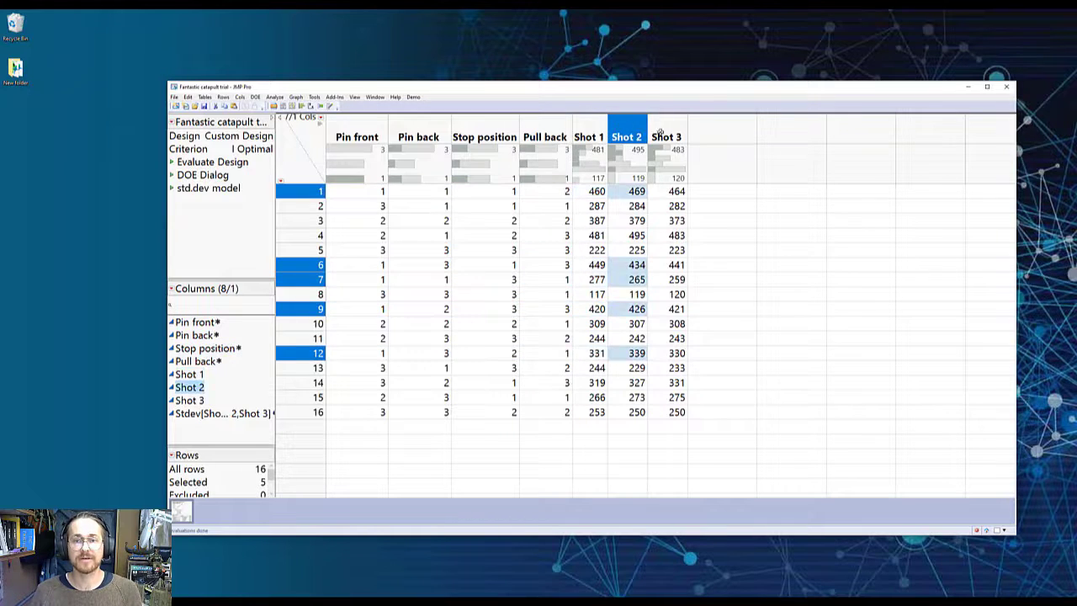
pyautogui.click(589, 135)
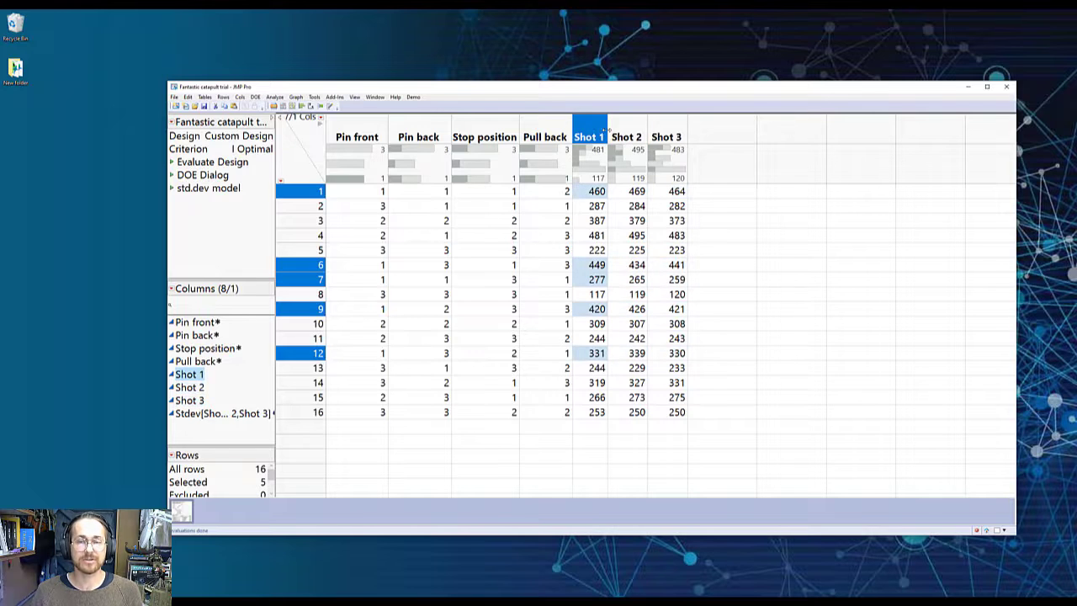
pyautogui.click(626, 136)
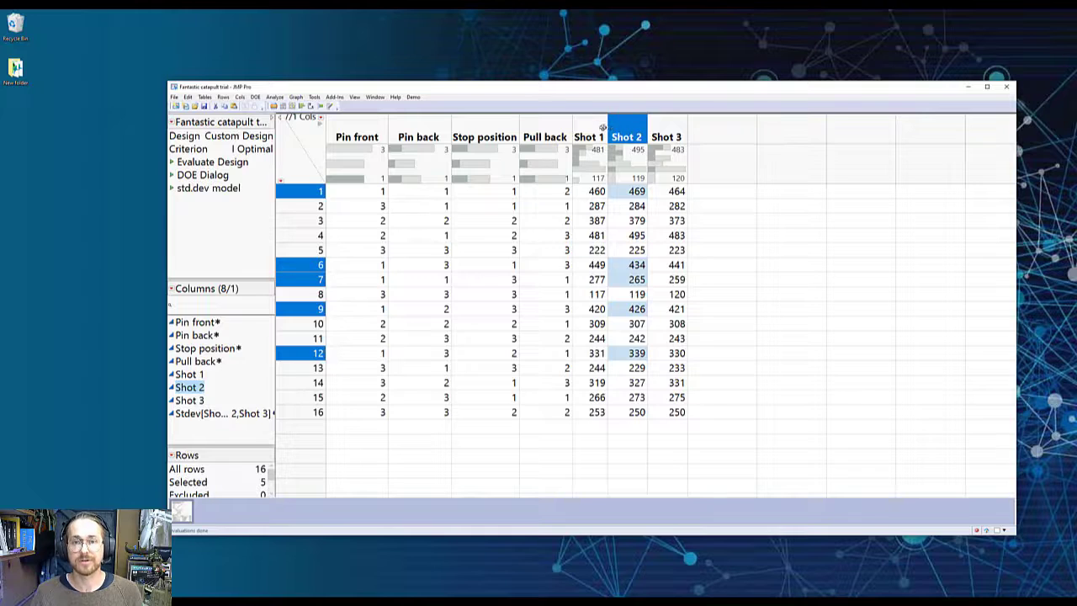
pyautogui.click(666, 136)
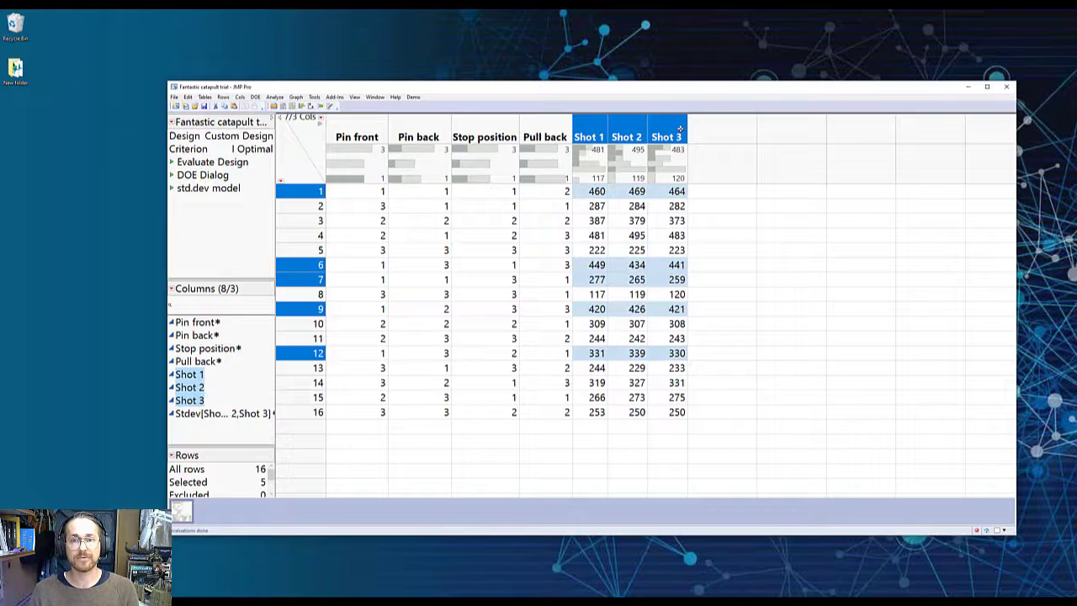
# Create new formula columns for the Average and Standard Deviation of the three shots
pyautogui.rightClick(666, 135)
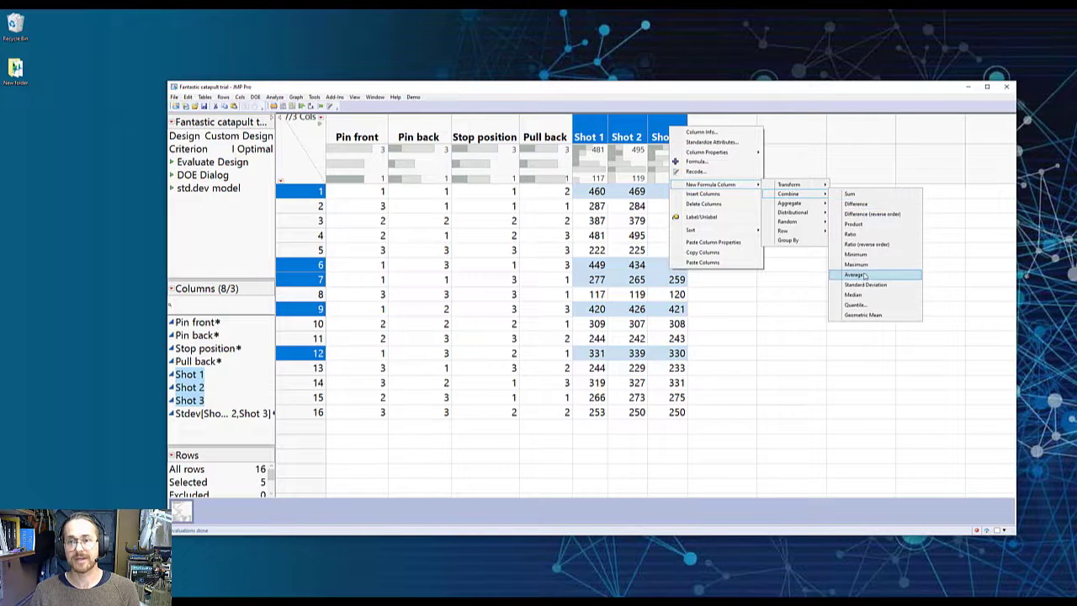
pyautogui.click(858, 274)
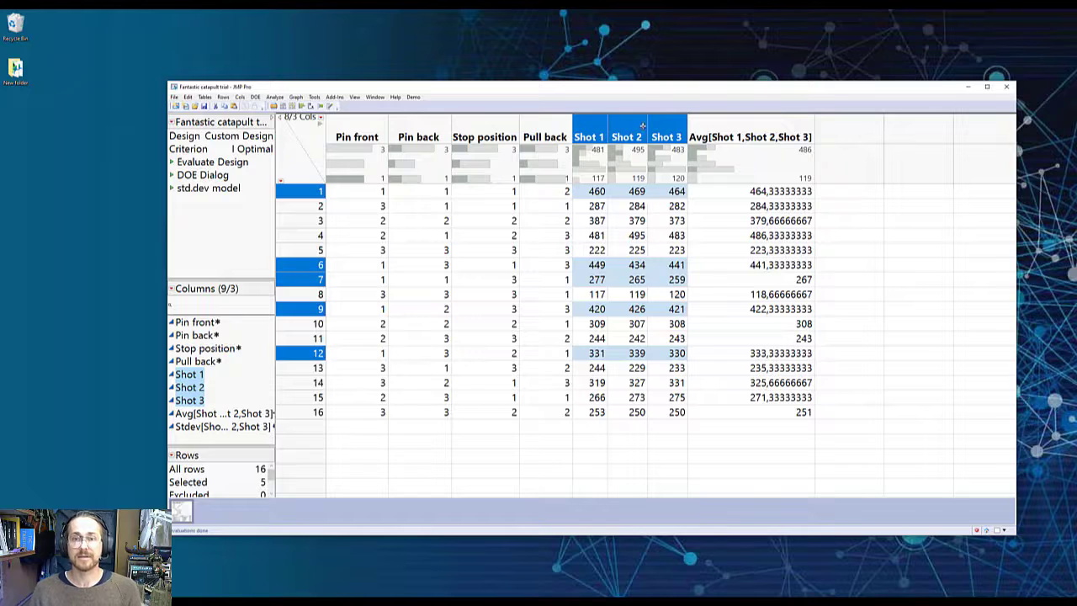
pyautogui.rightClick(666, 136)
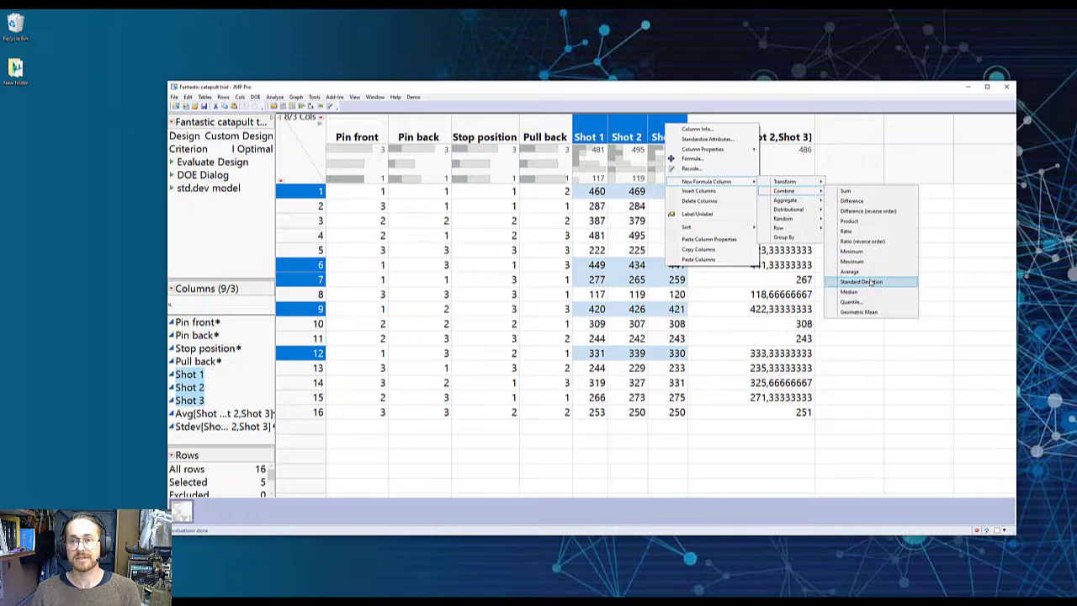
pyautogui.click(859, 281)
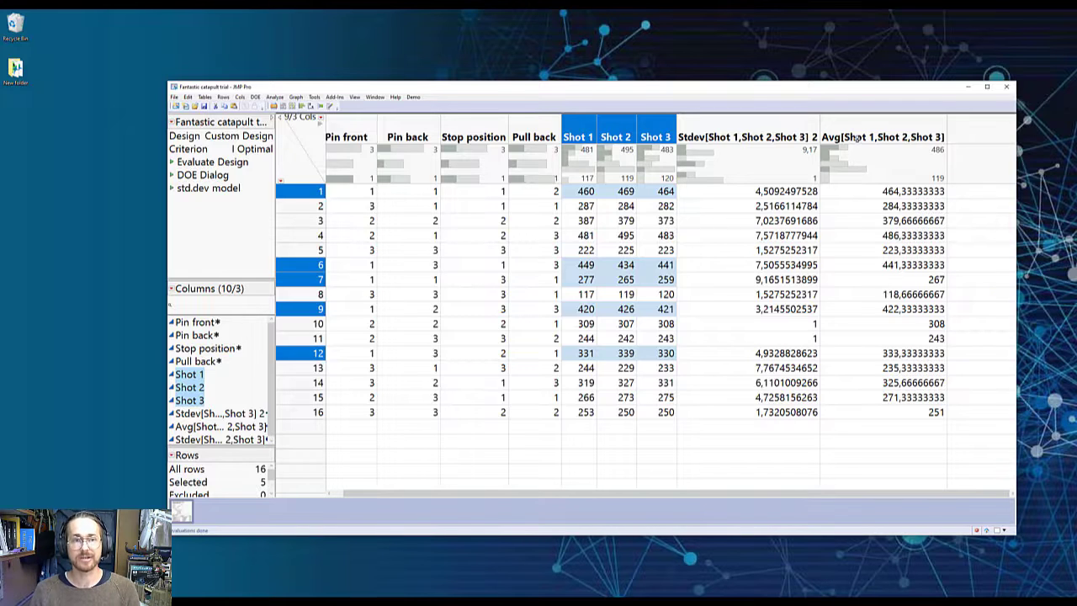
# Start Fit Model with response-surface terms for the four catapult factors including Pull back
pyautogui.click(274, 96)
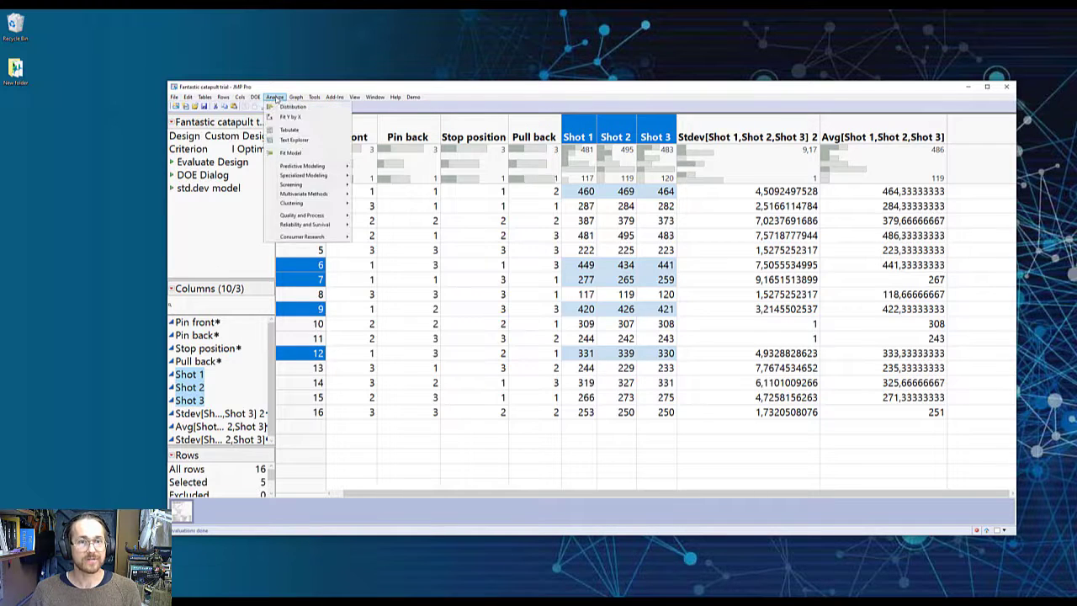
pyautogui.click(291, 152)
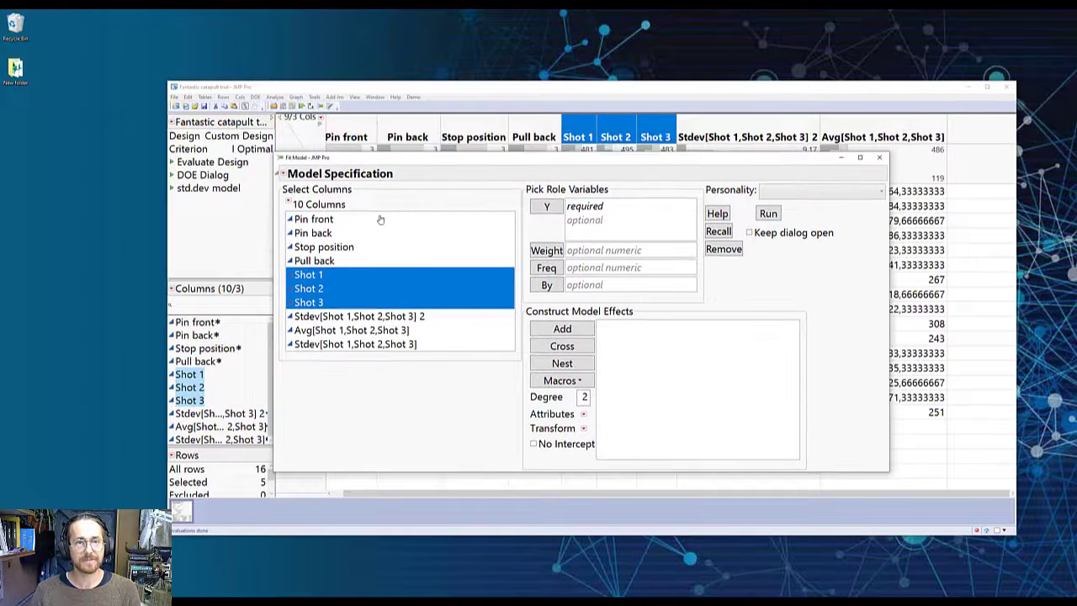
pyautogui.click(323, 246)
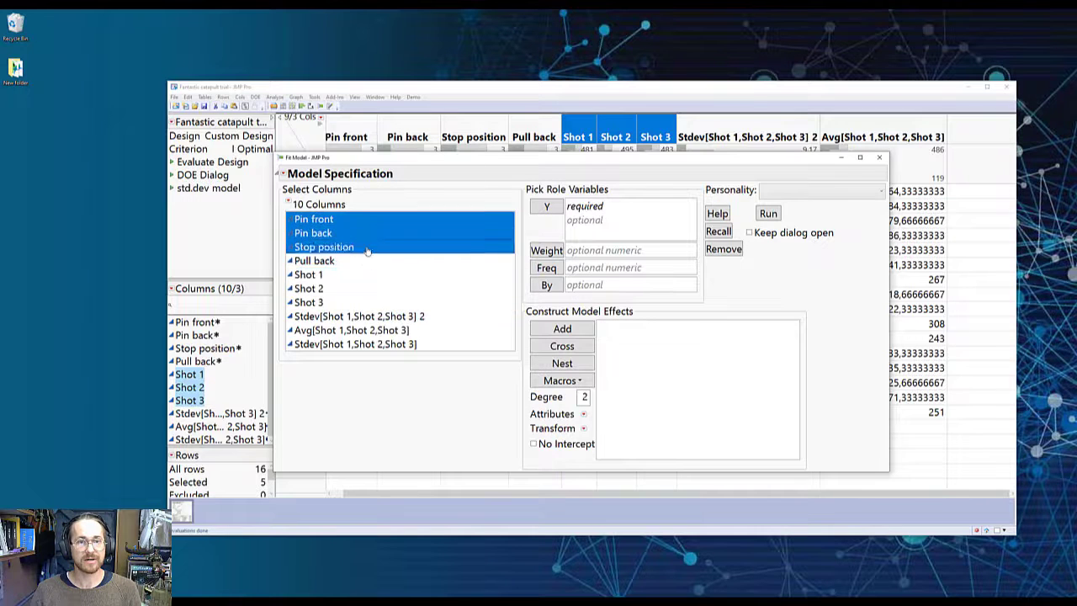
pyautogui.click(562, 380)
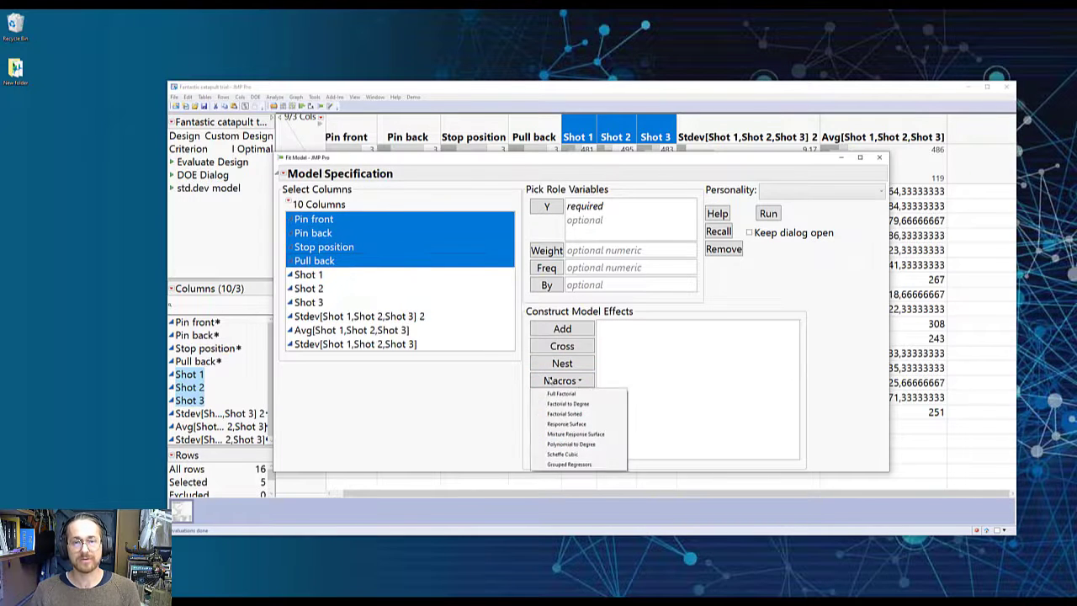
pyautogui.click(565, 424)
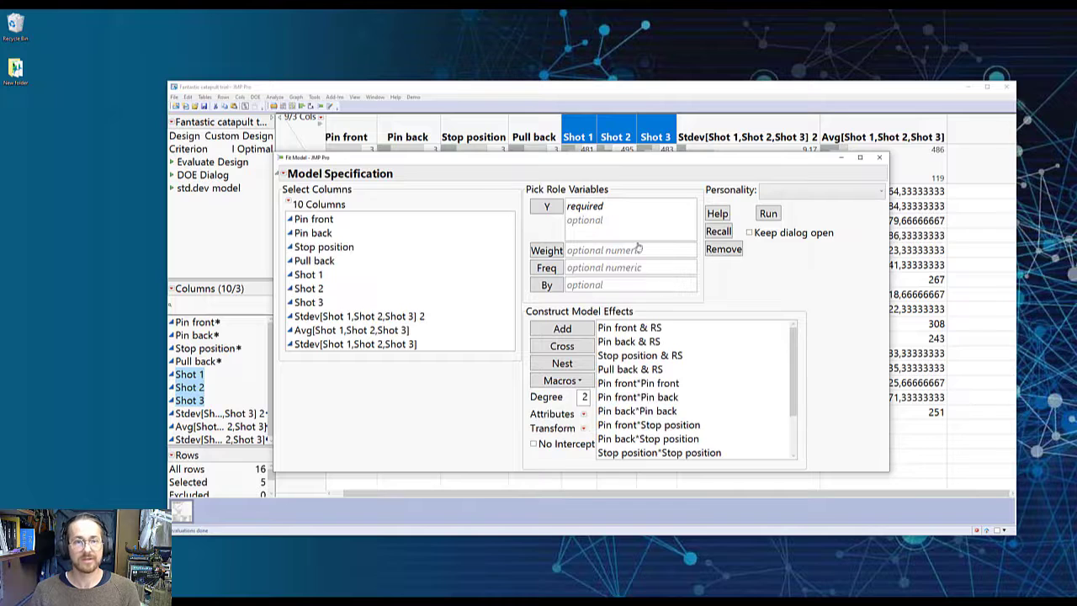
# Make the shot Average the Y response, set personality to Stepwise, and run the fit
pyautogui.click(351, 328)
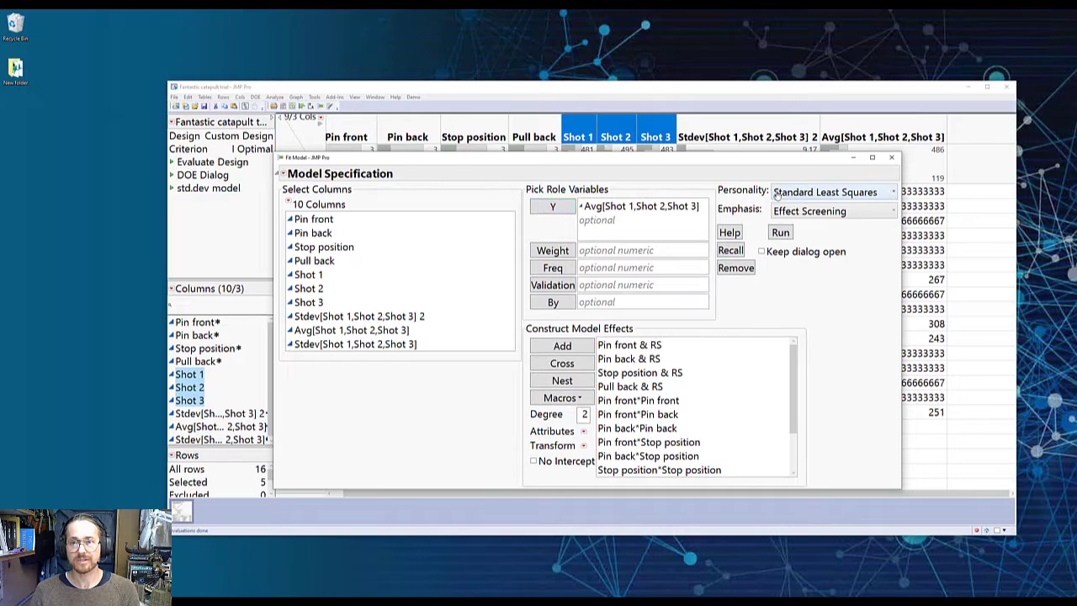
pyautogui.click(831, 192)
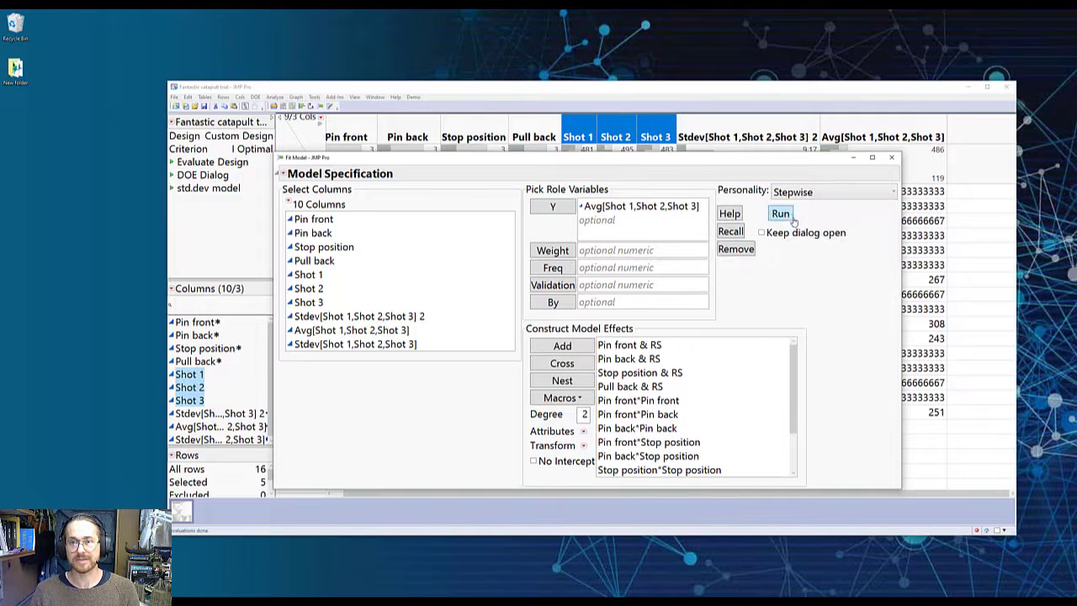
pyautogui.click(779, 212)
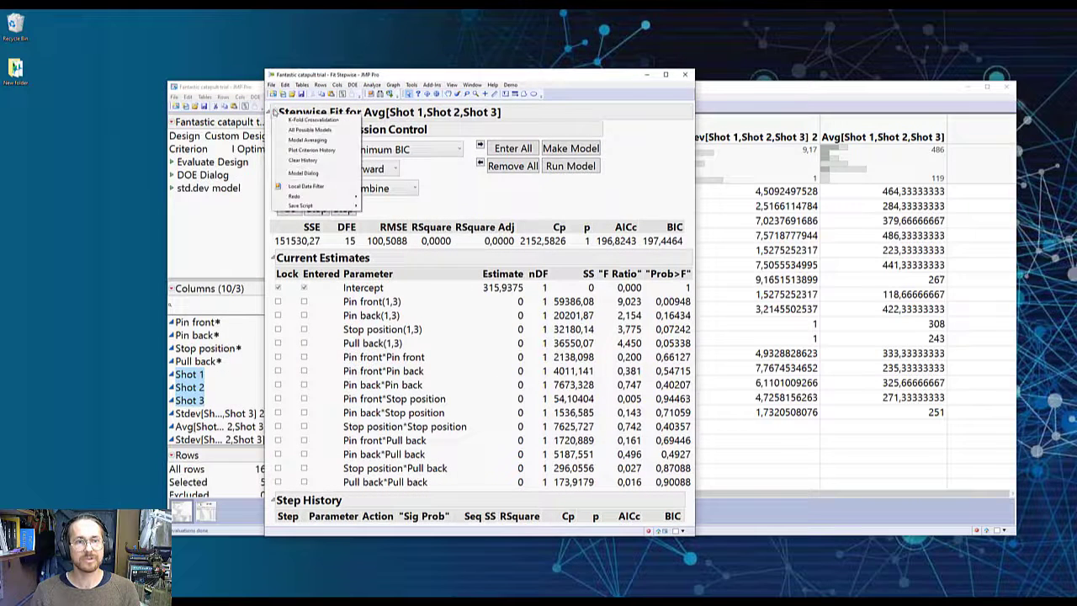
# Run stepwise term selection for the average model using K-Fold Crossvalidation
pyautogui.click(313, 125)
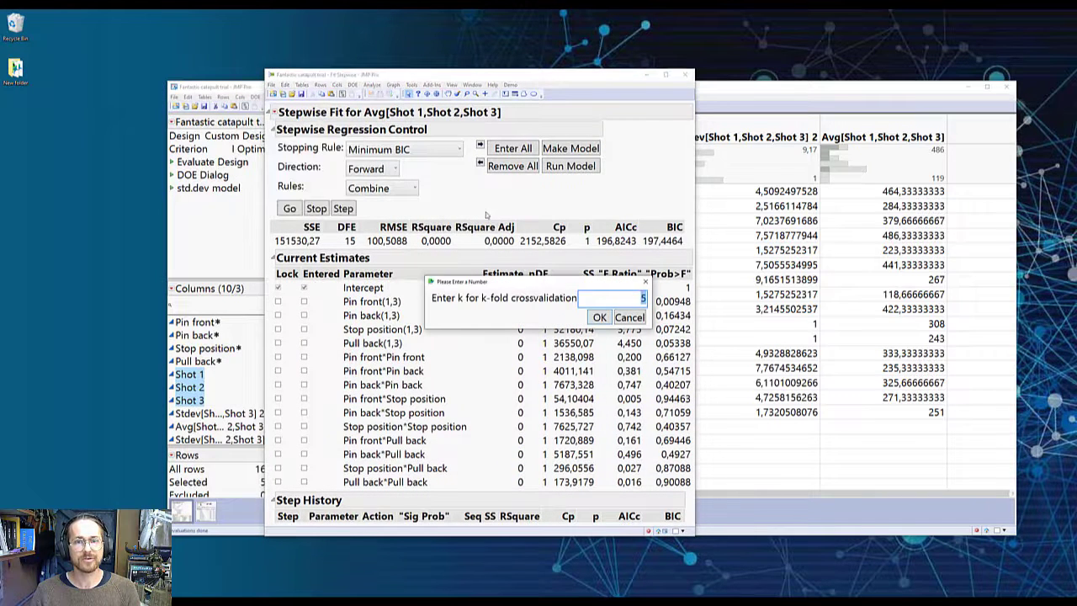
pyautogui.click(598, 316)
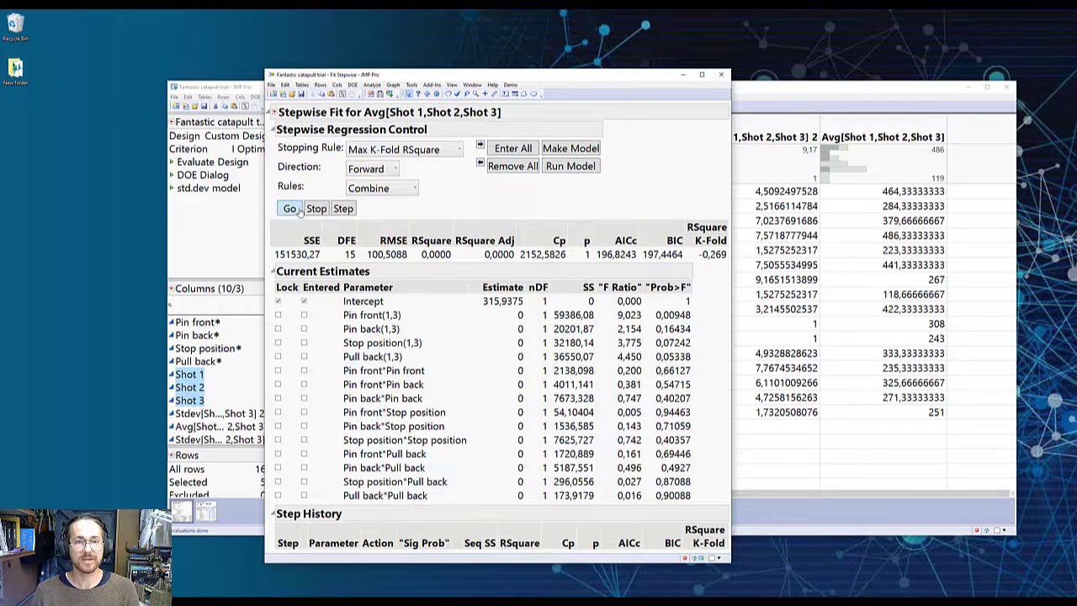
pyautogui.click(289, 209)
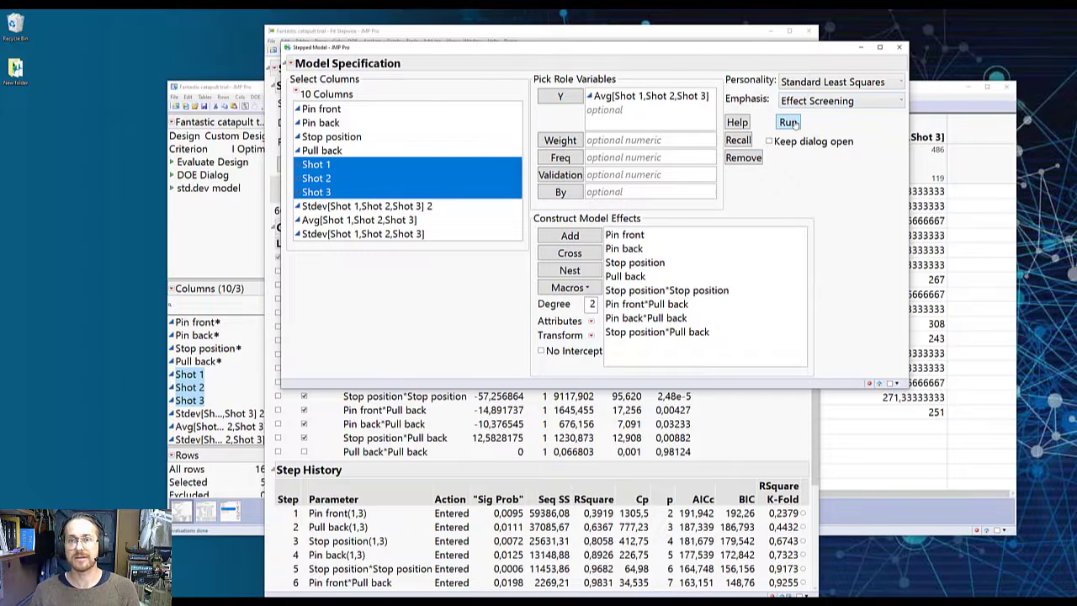
# Fit the reduced average model, then close the Avg and Stdev least-squares reports
pyautogui.click(788, 121)
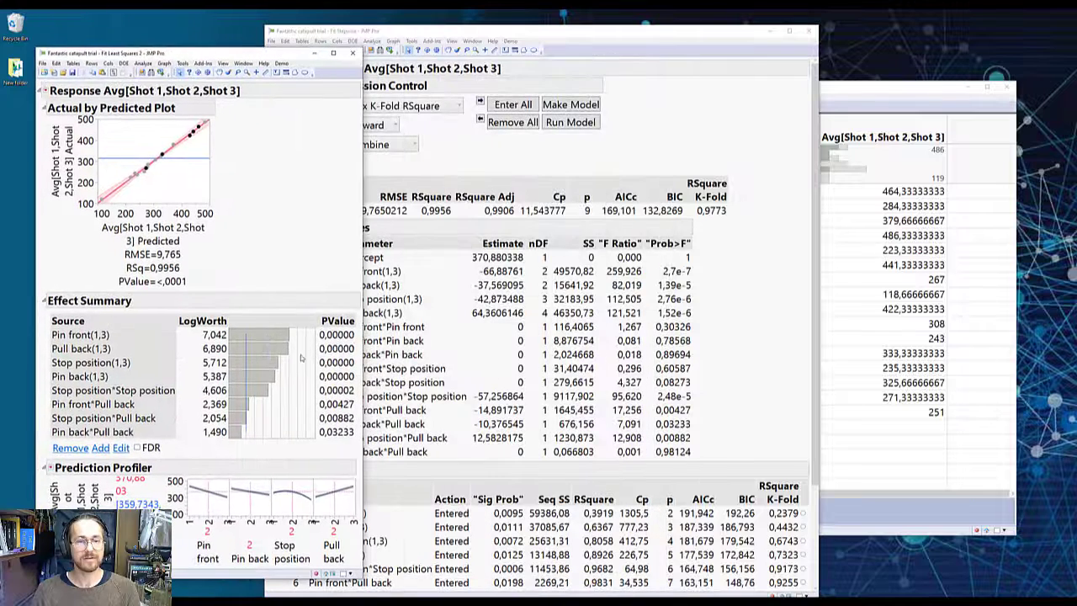
pyautogui.moveTo(282, 394)
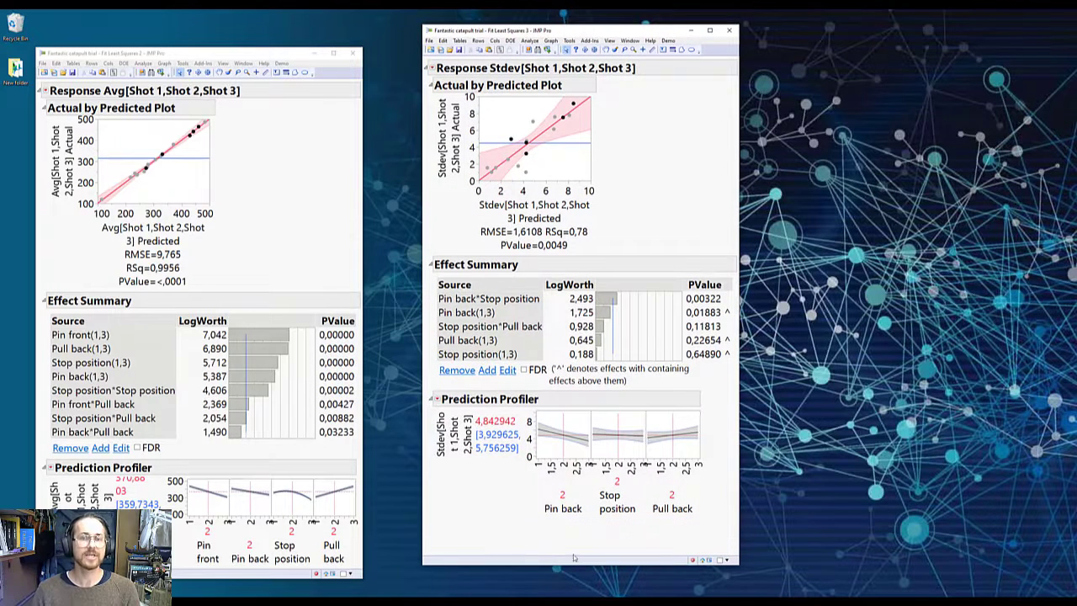
pyautogui.moveTo(506, 513)
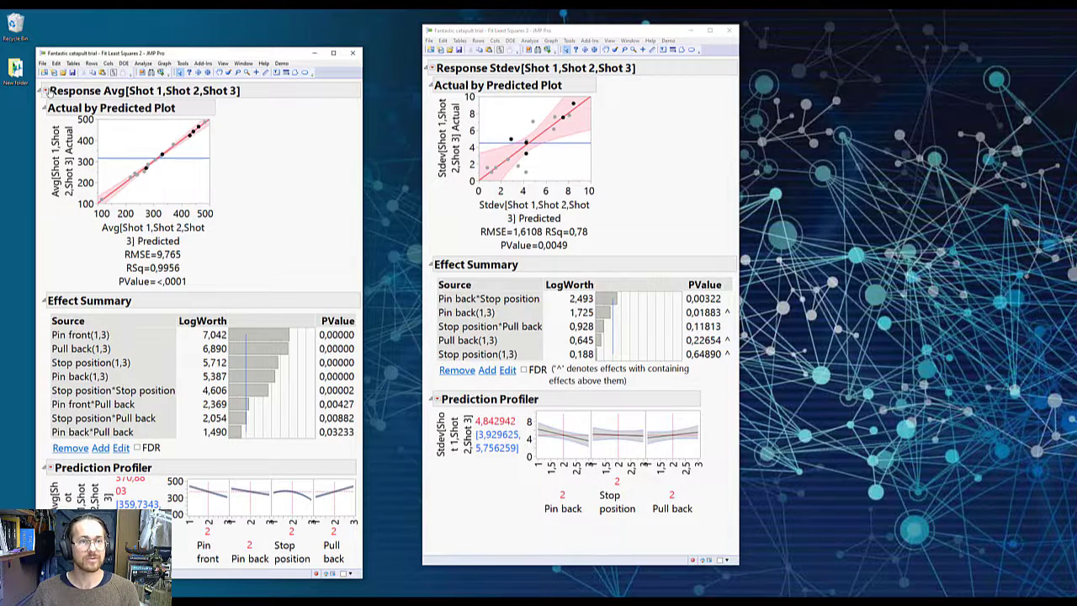
pyautogui.click(48, 91)
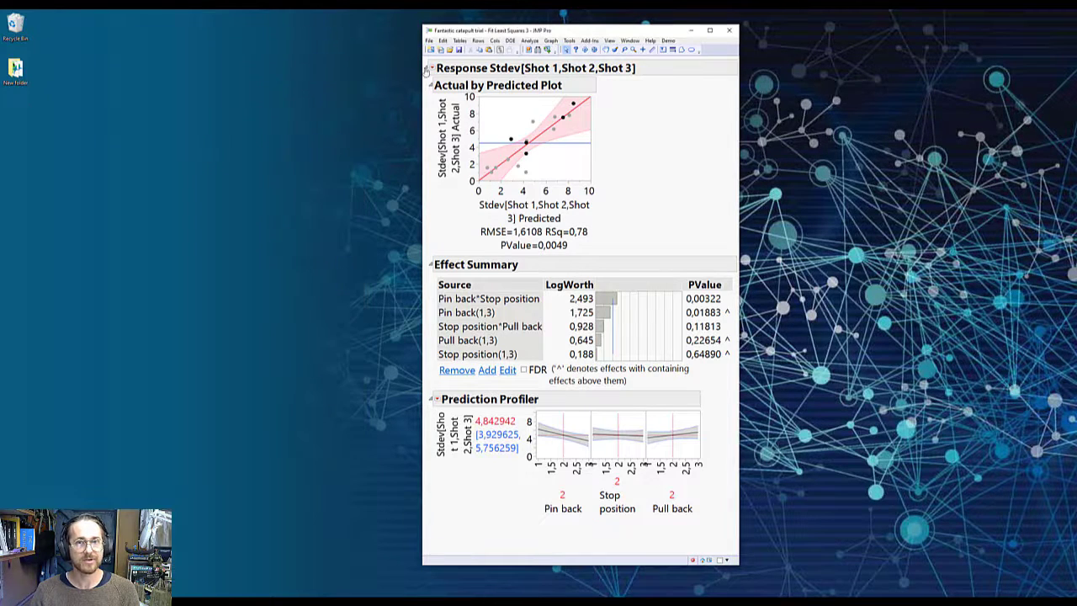
pyautogui.click(429, 67)
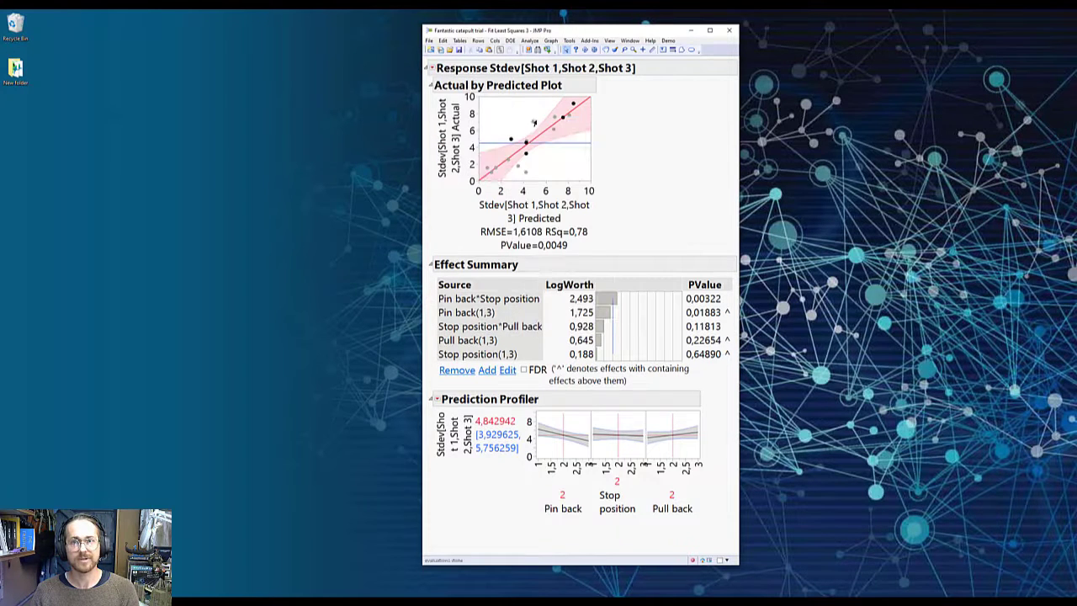
pyautogui.click(728, 30)
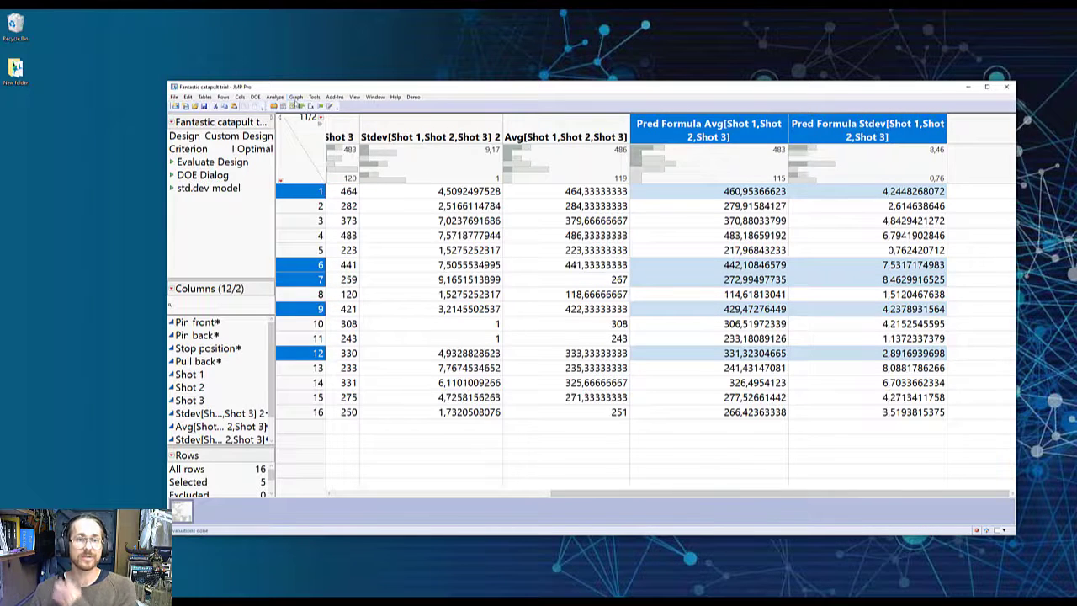
# Launch Graph > Profiler with both Pred Formula columns as Y, Prediction Formula
pyautogui.click(294, 96)
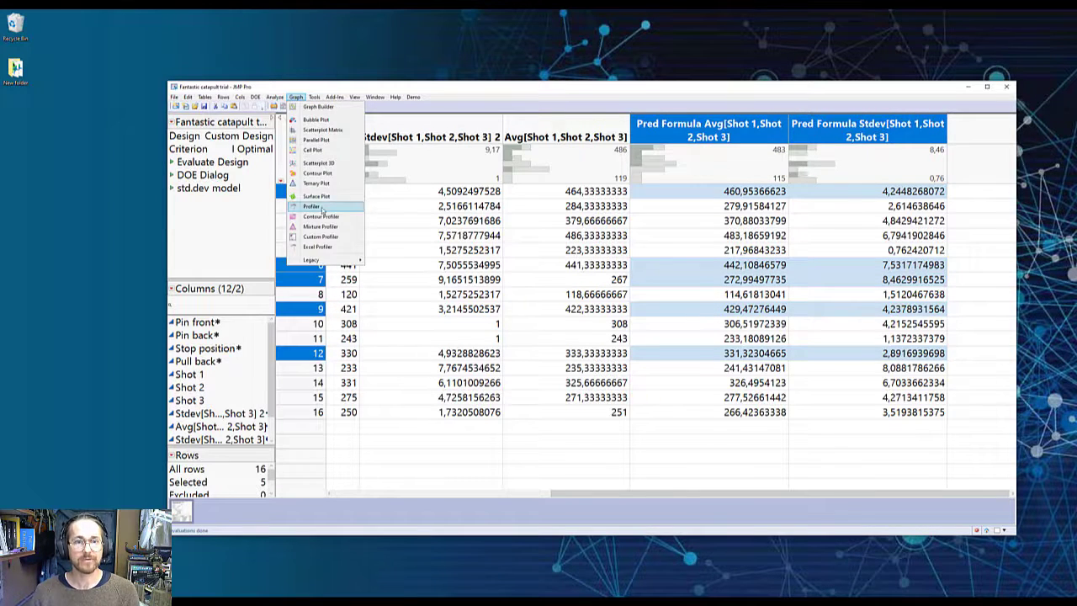
pyautogui.click(315, 205)
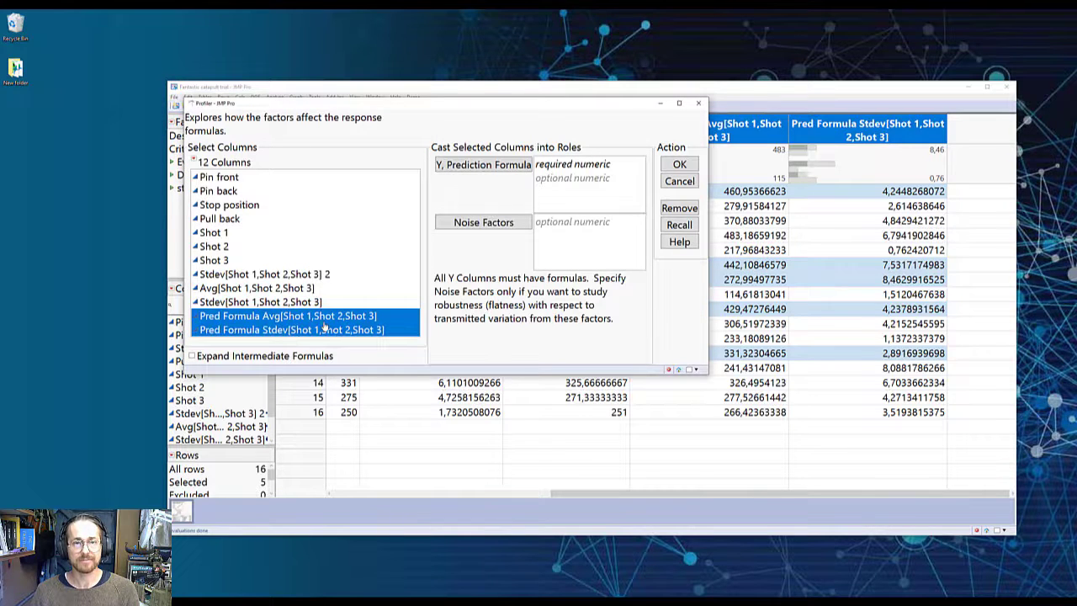
pyautogui.click(483, 165)
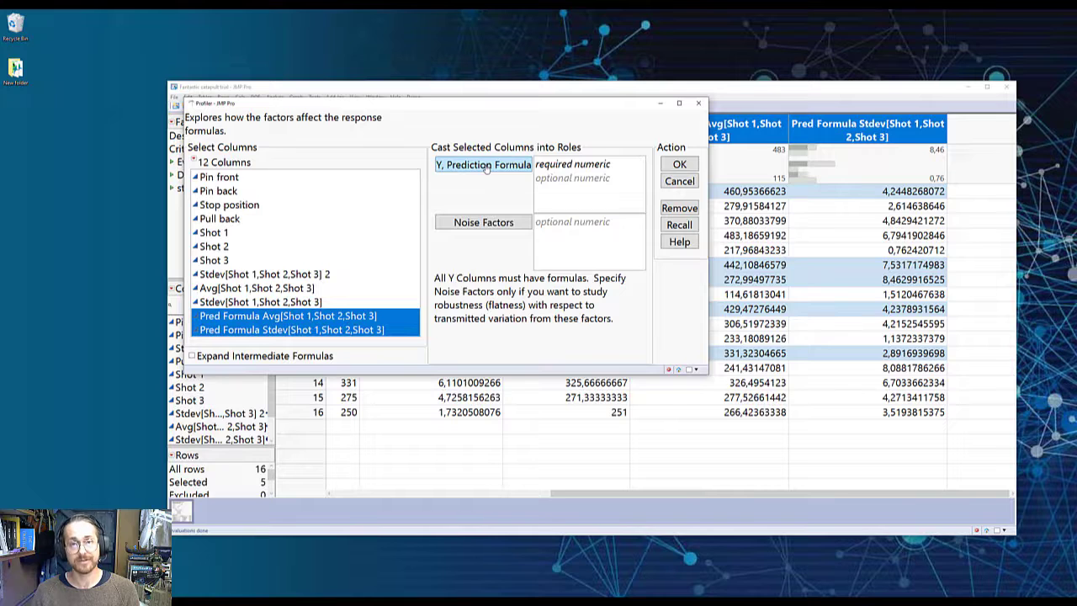
pyautogui.click(680, 163)
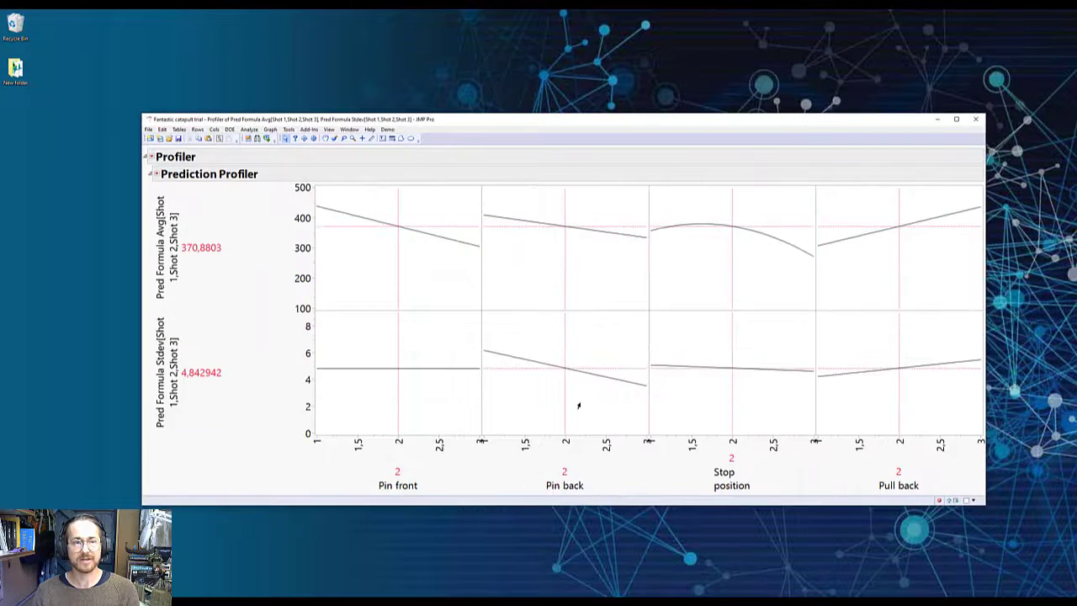
pyautogui.moveTo(249, 394)
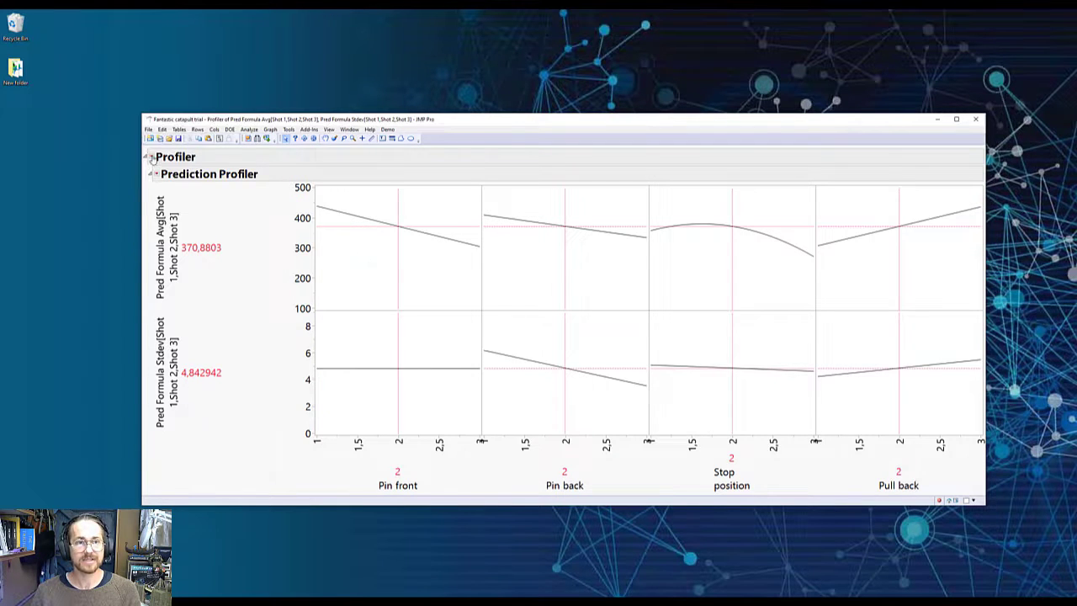
# Turn on Desirability Functions from the Prediction Profiler red-triangle menu
pyautogui.click(151, 174)
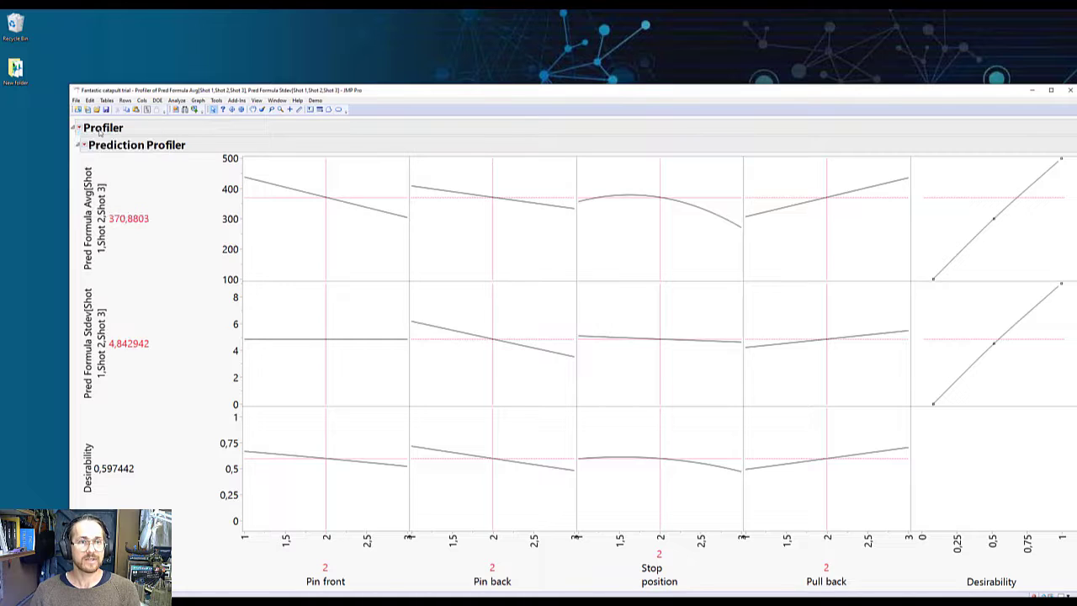
# Set the Stdev response's desirability goal from Maximize to Minimize
pyautogui.click(75, 144)
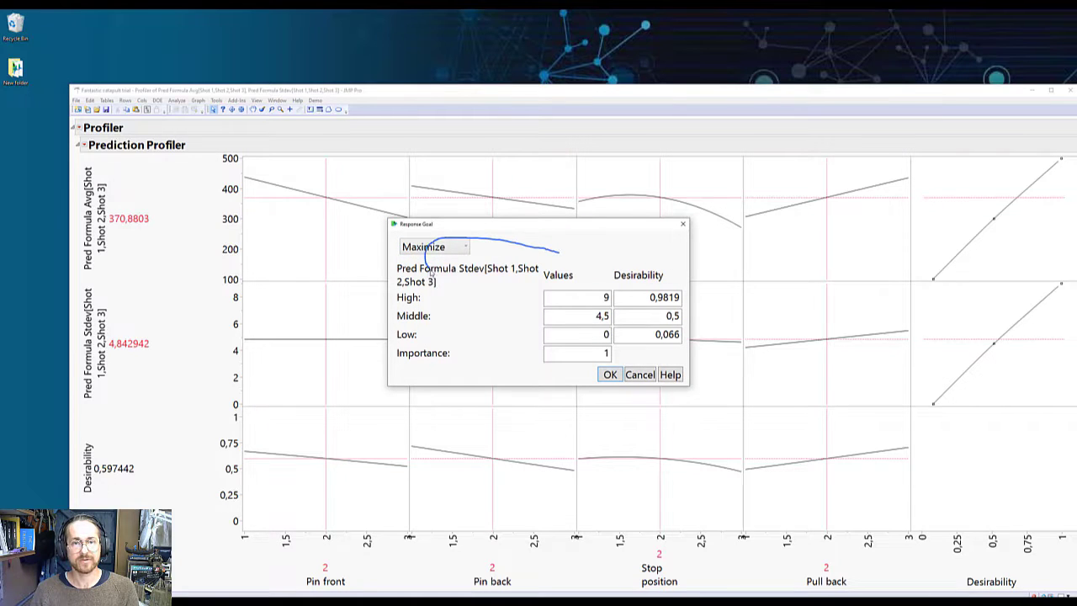
pyautogui.click(434, 246)
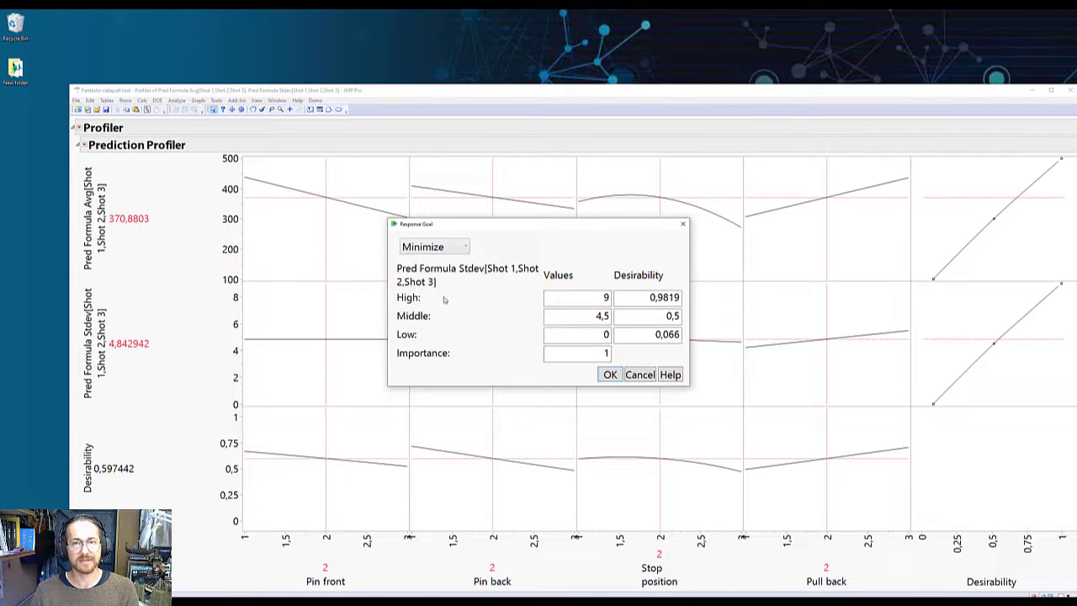
pyautogui.click(609, 374)
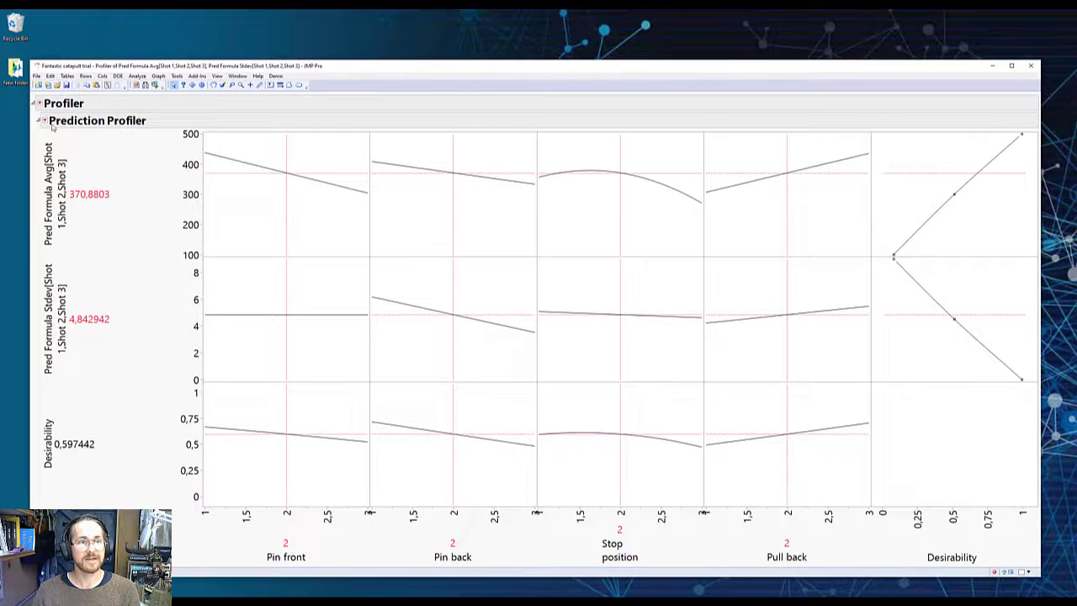
# Maximize desirability, then drag Stop position down to about 2 (predicted average 469, stdev ~4.1)
pyautogui.click(41, 122)
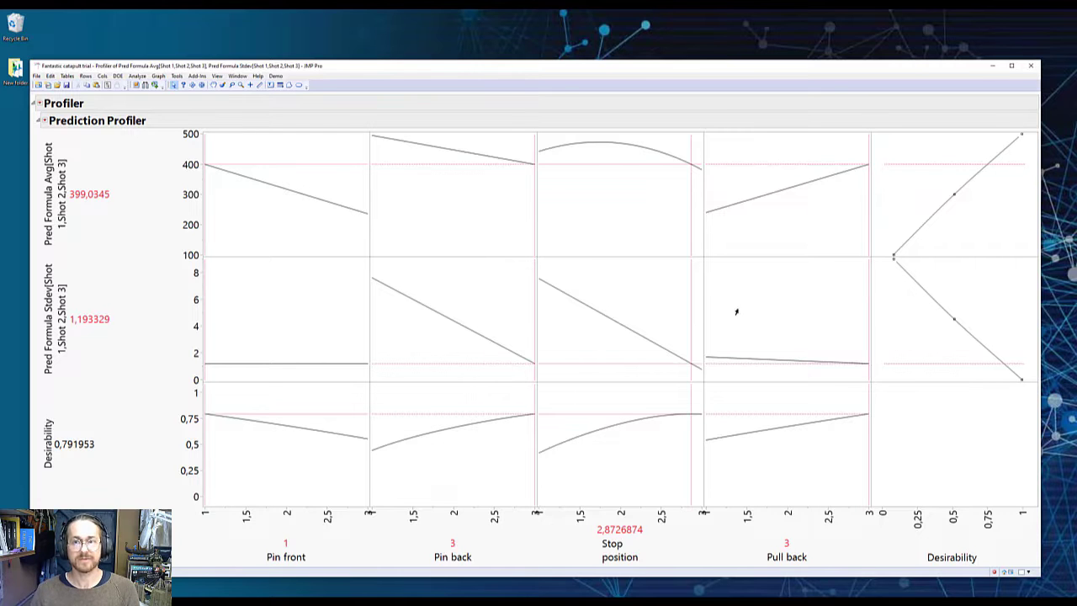
pyautogui.moveTo(254, 316)
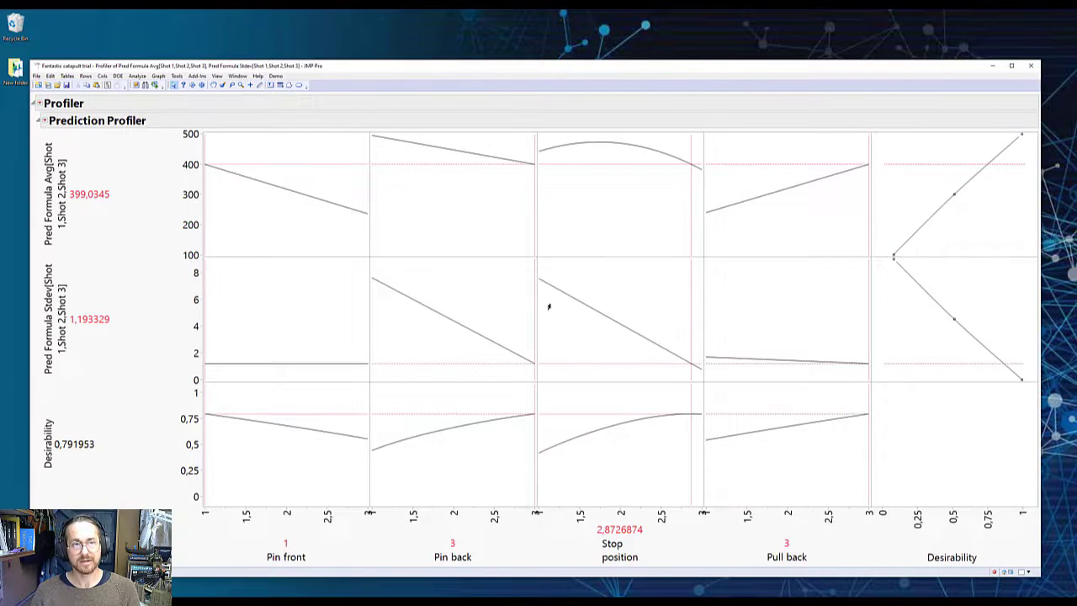
pyautogui.moveTo(676, 378)
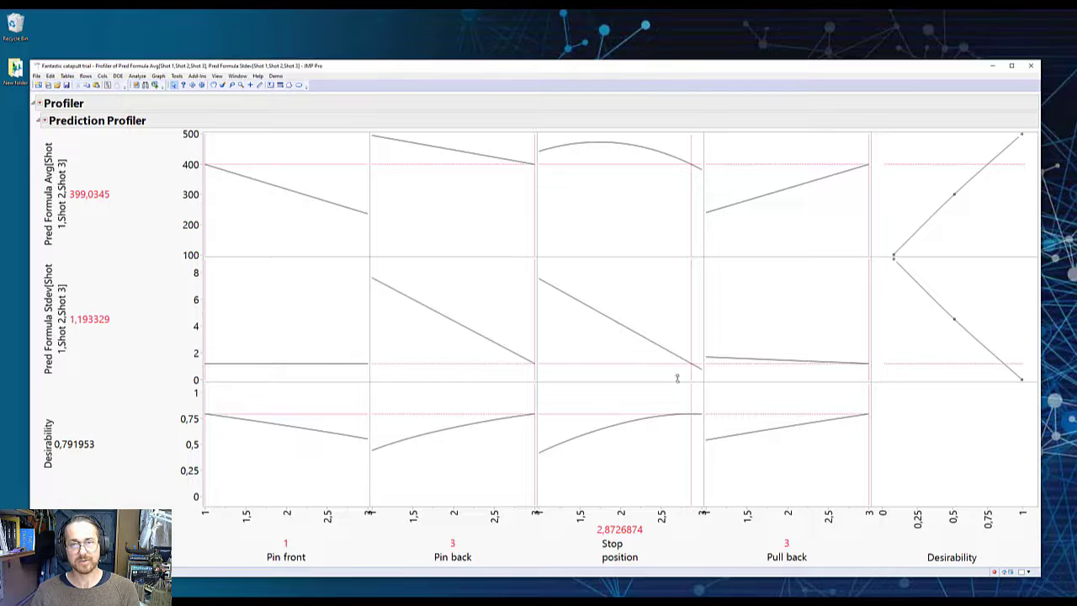
pyautogui.moveTo(673, 360)
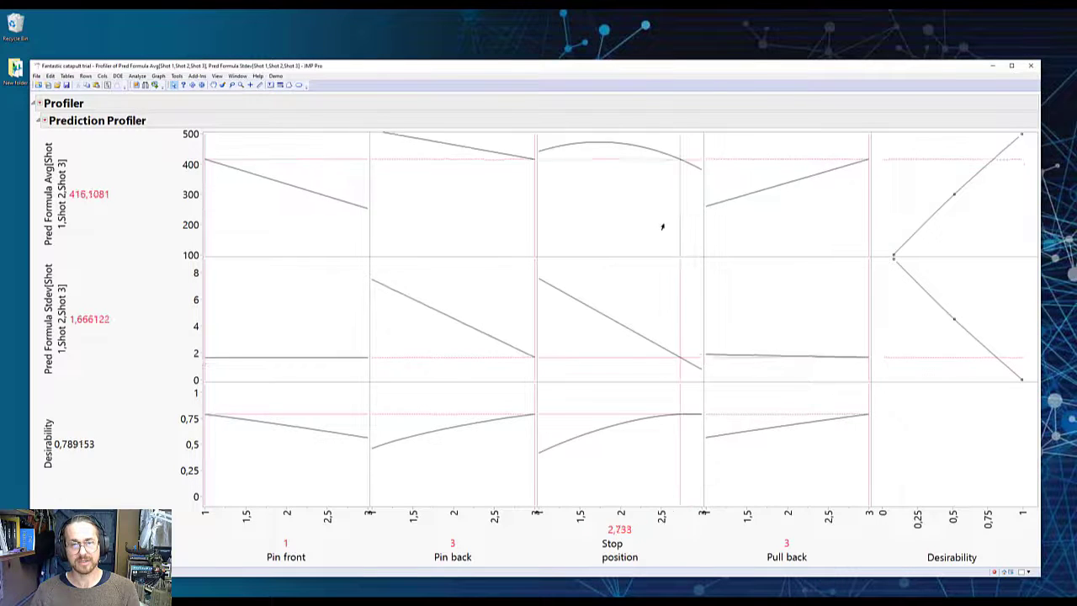
pyautogui.moveTo(676, 236); pyautogui.dragTo(619, 236)
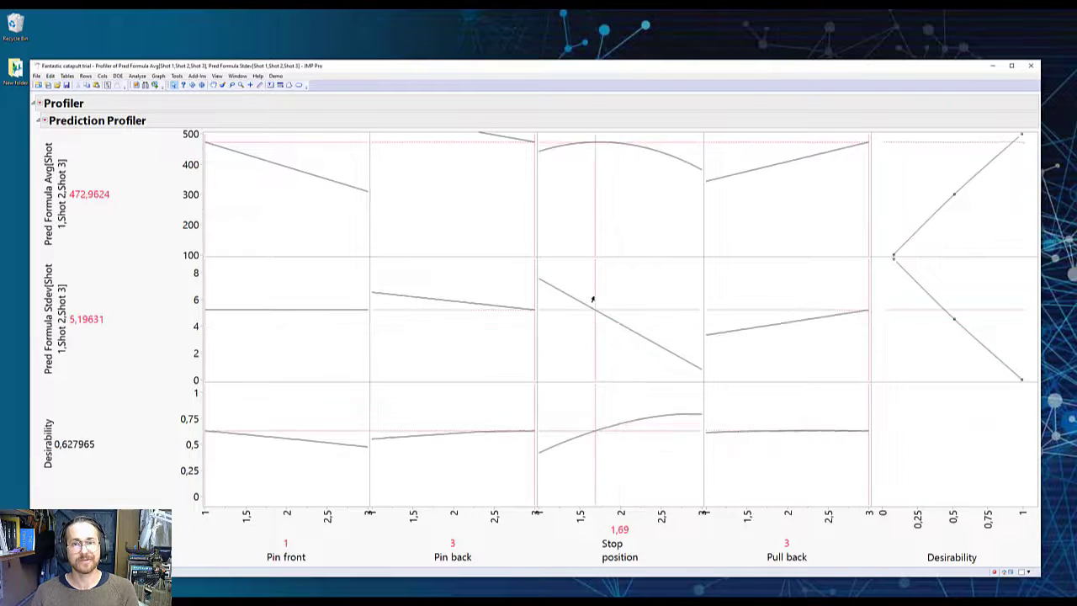
pyautogui.moveTo(592, 311); pyautogui.dragTo(616, 312)
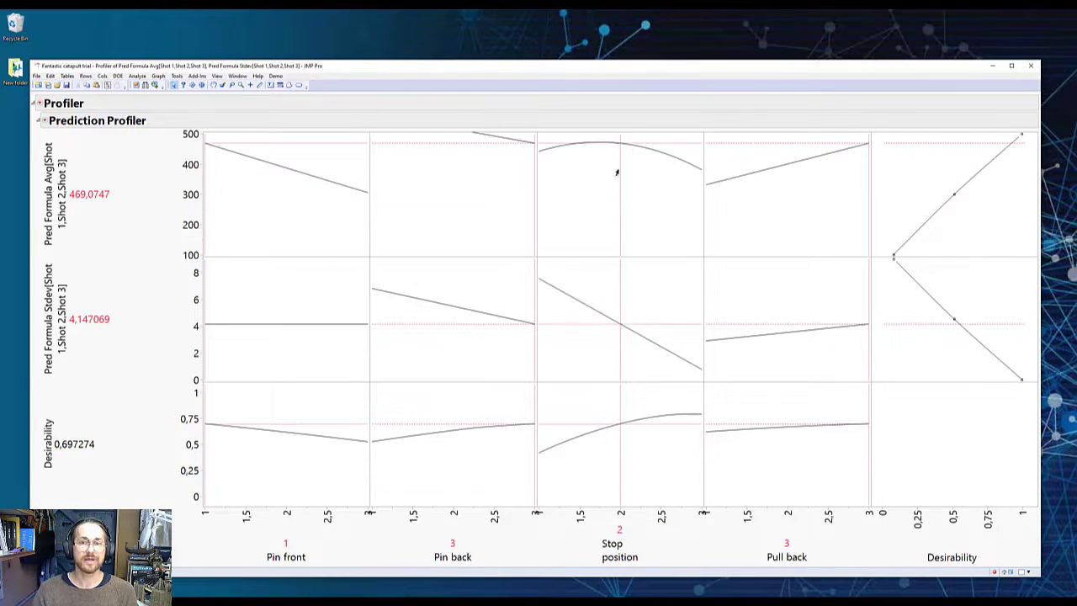
pyautogui.moveTo(636, 242)
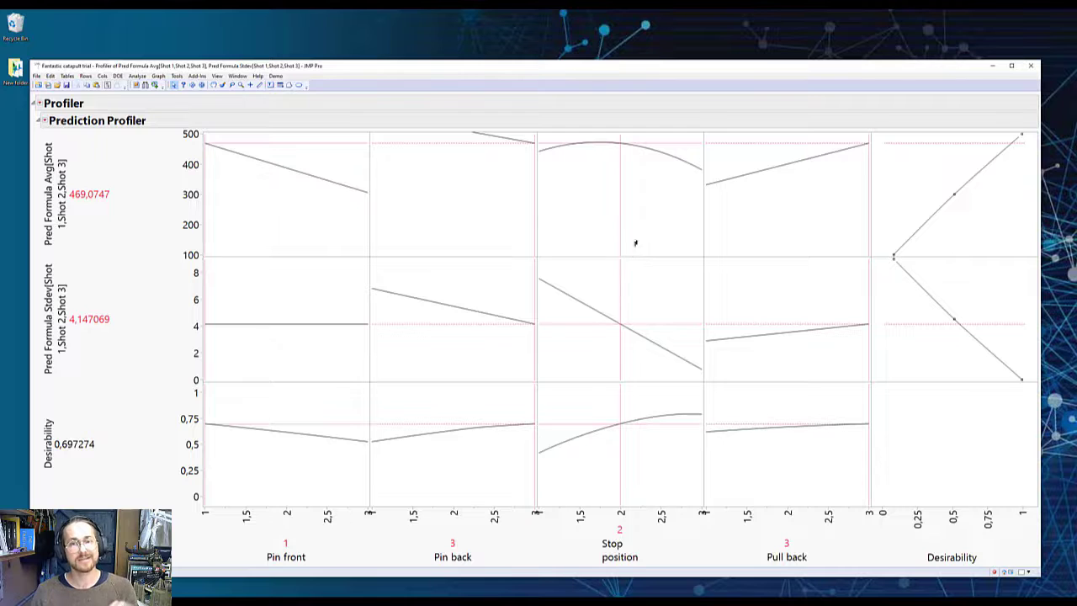